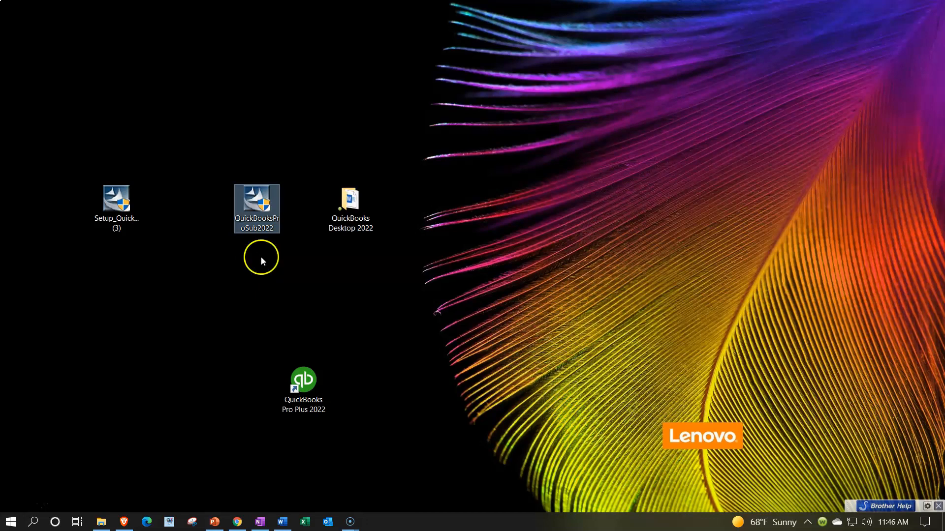
pyautogui.moveTo(262, 259)
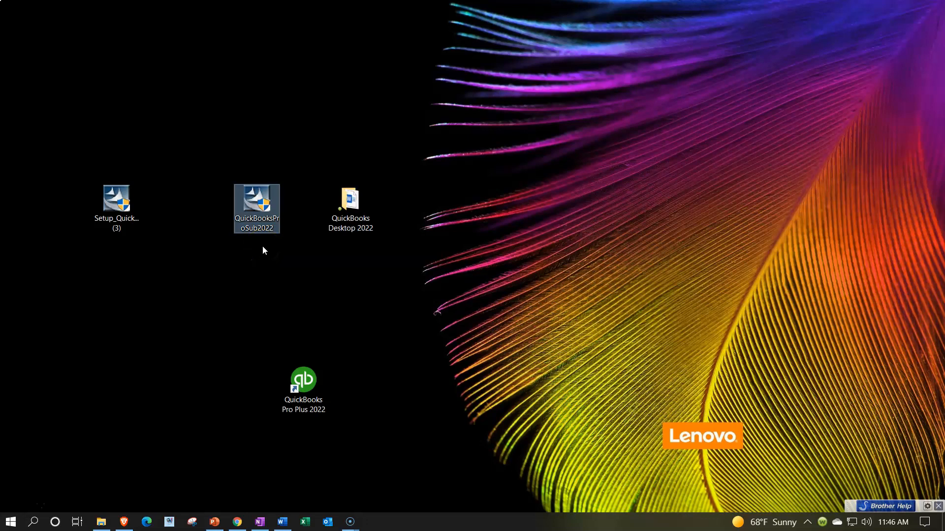
# Step: Select the QuickBooks Pro 2021 setup file, then place the Pro Plus 2022 shortcut in the top row
pyautogui.click(116, 208)
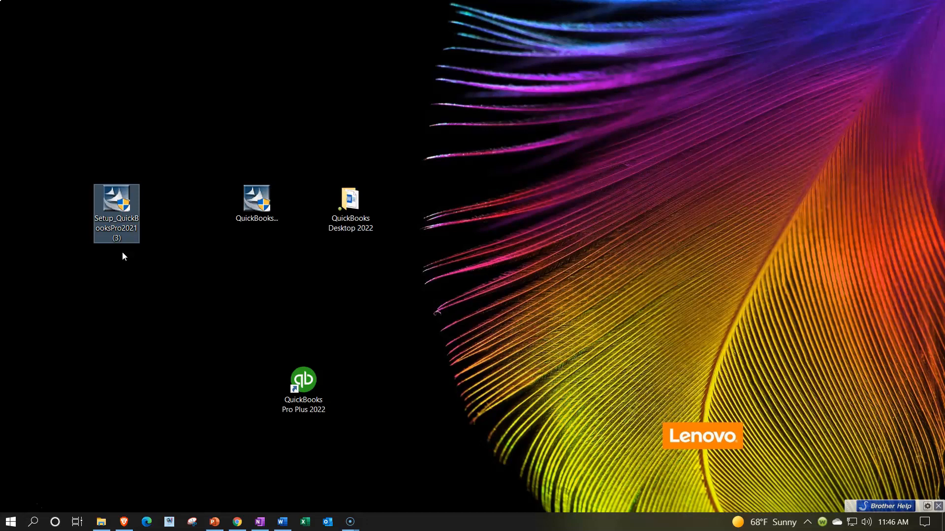
pyautogui.moveTo(277, 239)
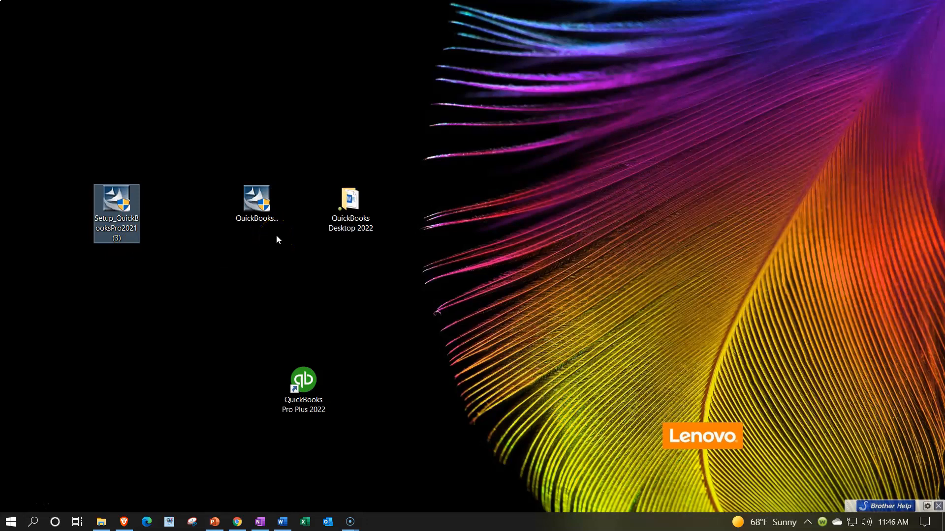
pyautogui.moveTo(292, 318)
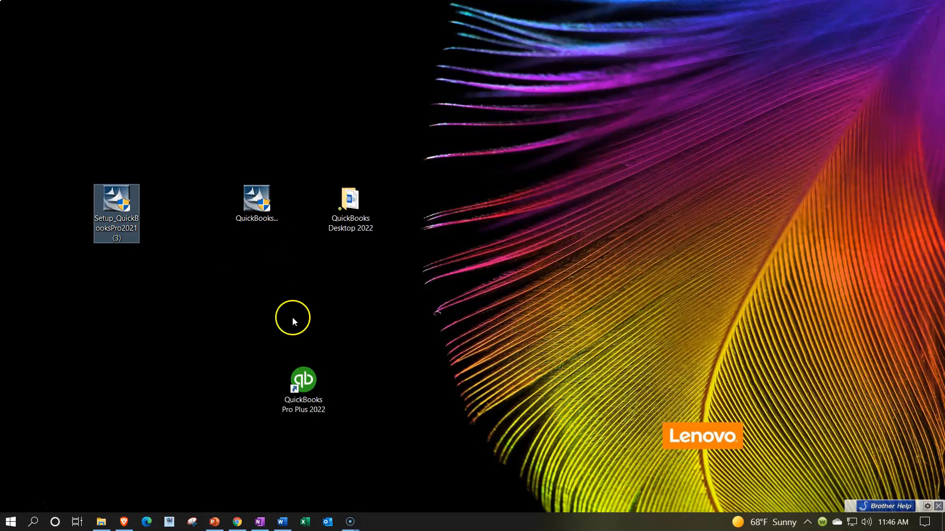
pyautogui.click(303, 390)
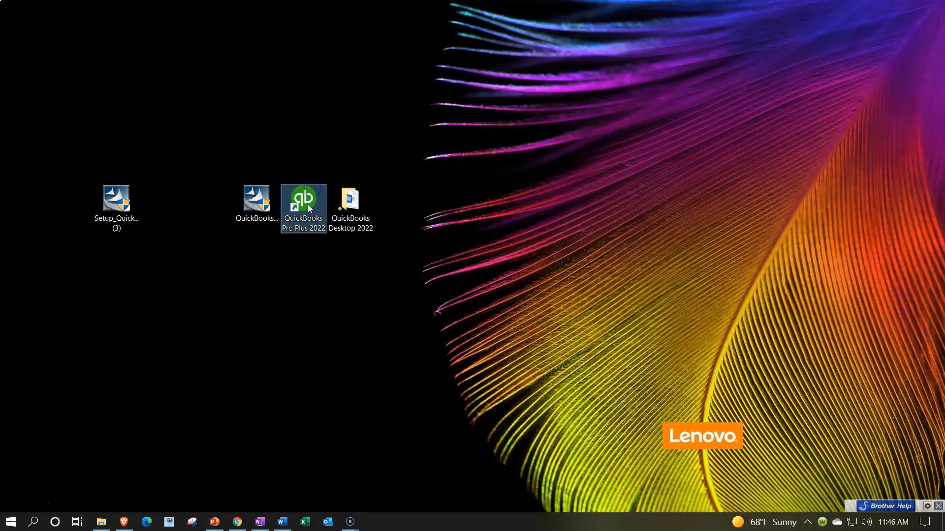
pyautogui.moveTo(313, 235)
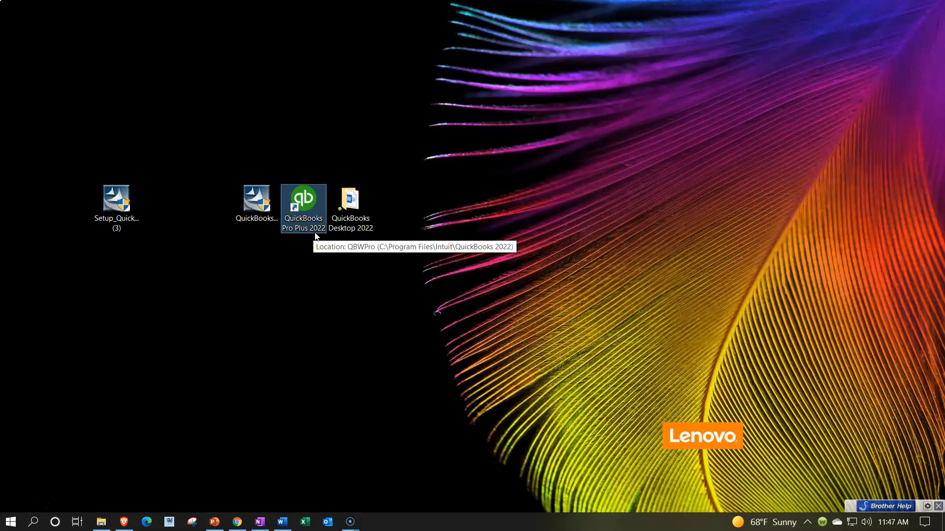
pyautogui.moveTo(312, 247)
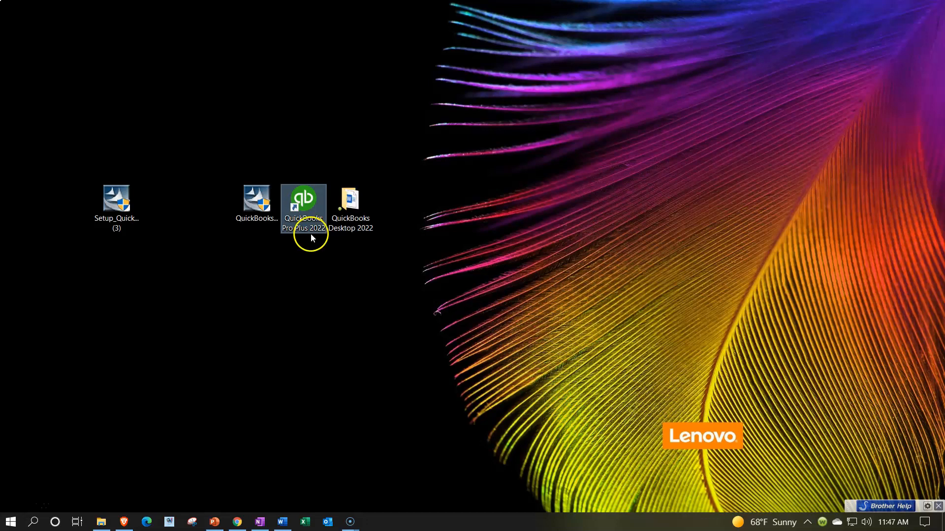
# Step: Open QuickBooks Installation docs from the QuickBooks Desktop 2022 folder to read the license codes
pyautogui.doubleClick(350, 200)
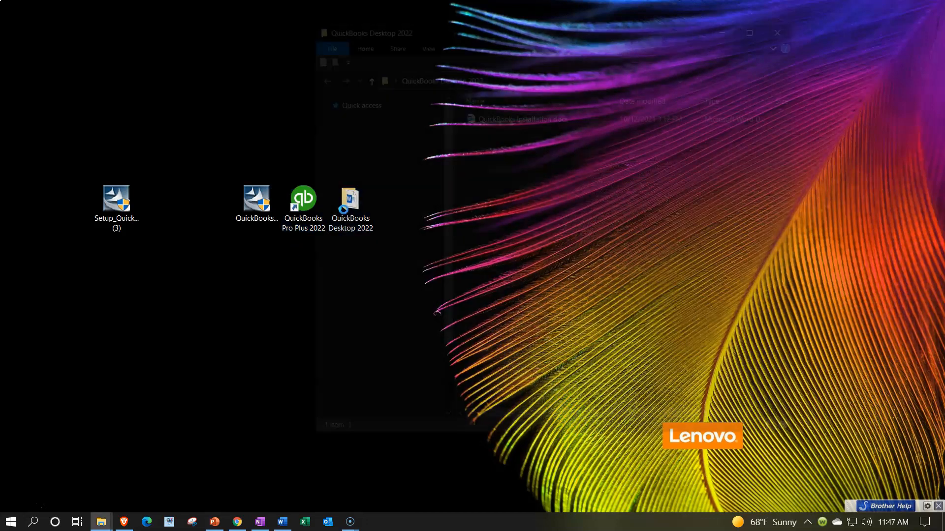
pyautogui.click(523, 115)
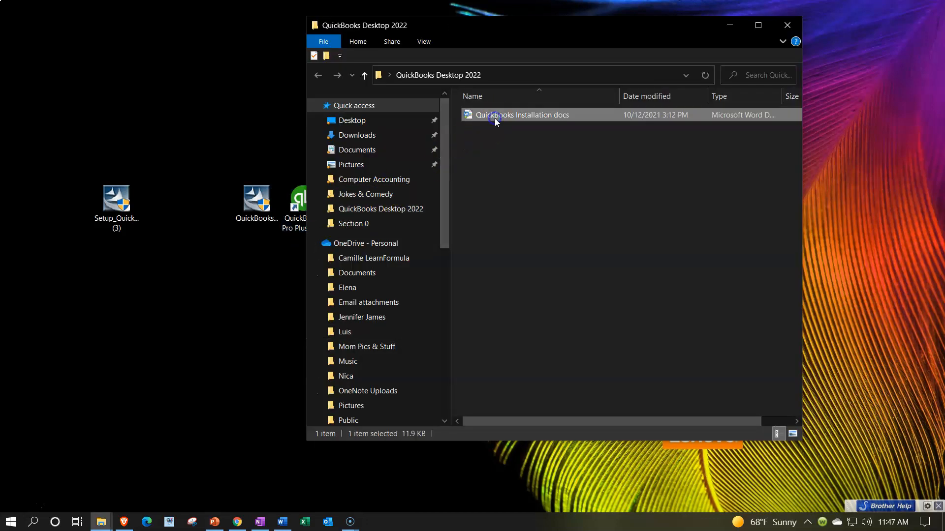
pyautogui.doubleClick(523, 115)
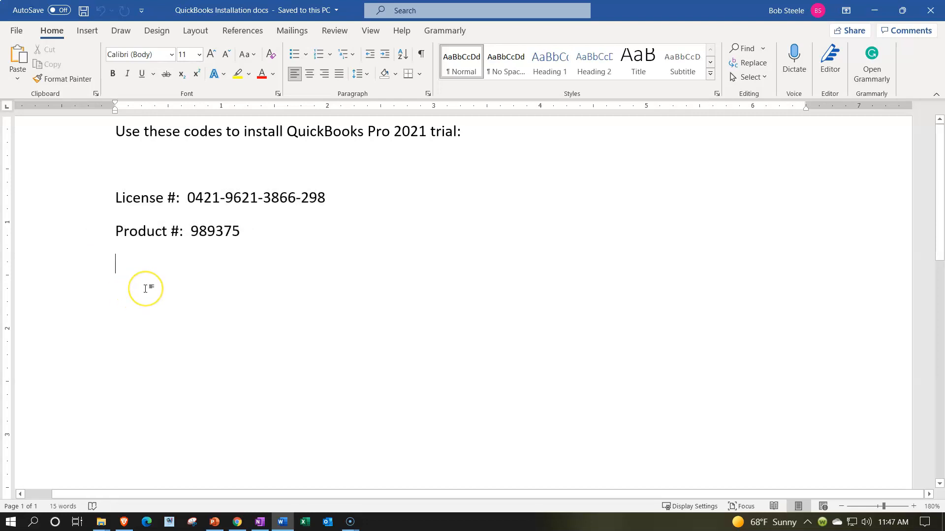
pyautogui.moveTo(882, 27)
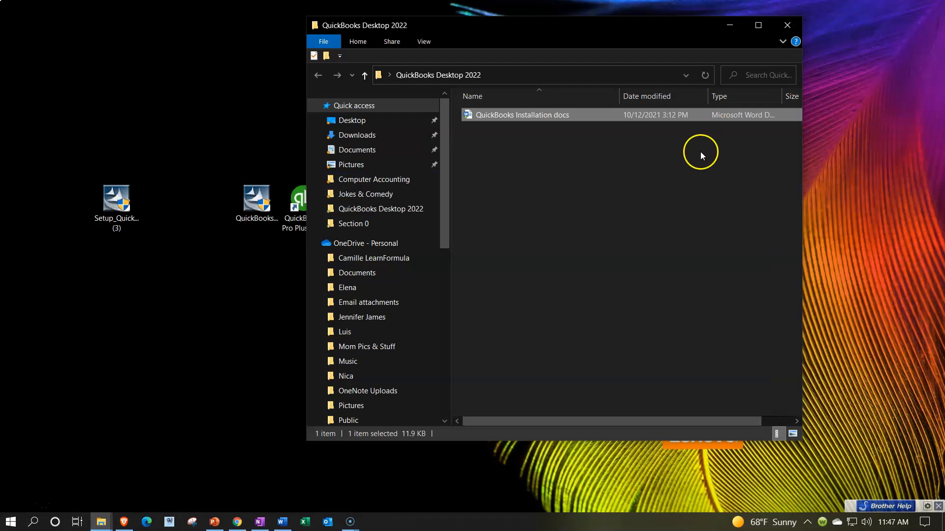
# Step: Run the PowerPoint install deck as a slideshow up to the InstallShield Wizard welcome slide
pyautogui.click(214, 522)
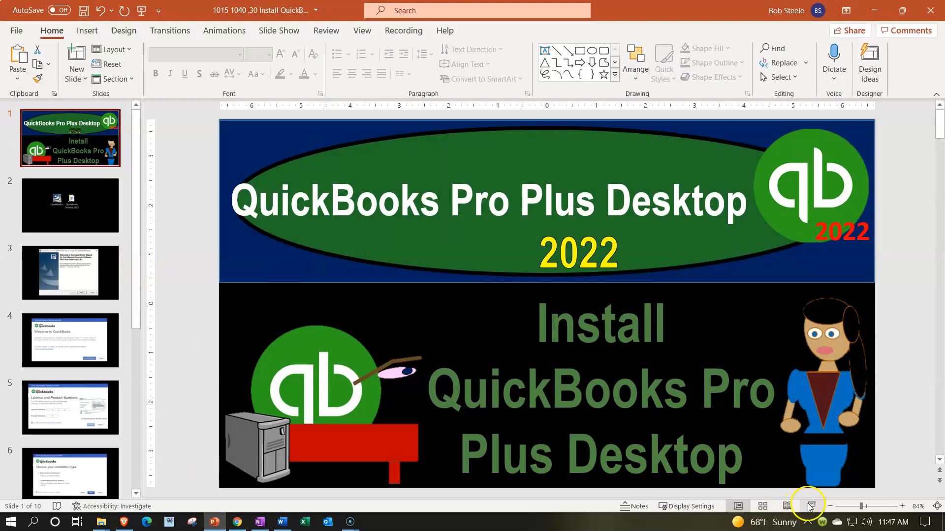
pyautogui.click(808, 507)
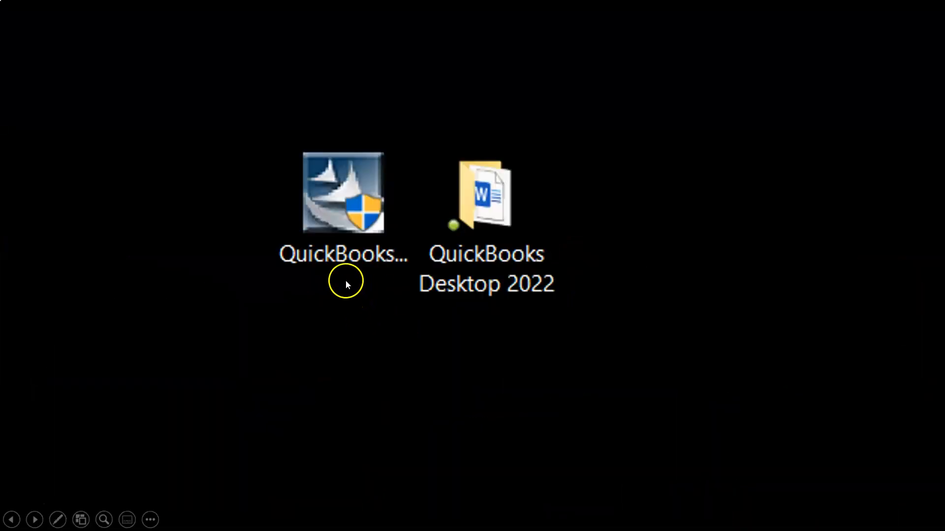
pyautogui.moveTo(347, 274)
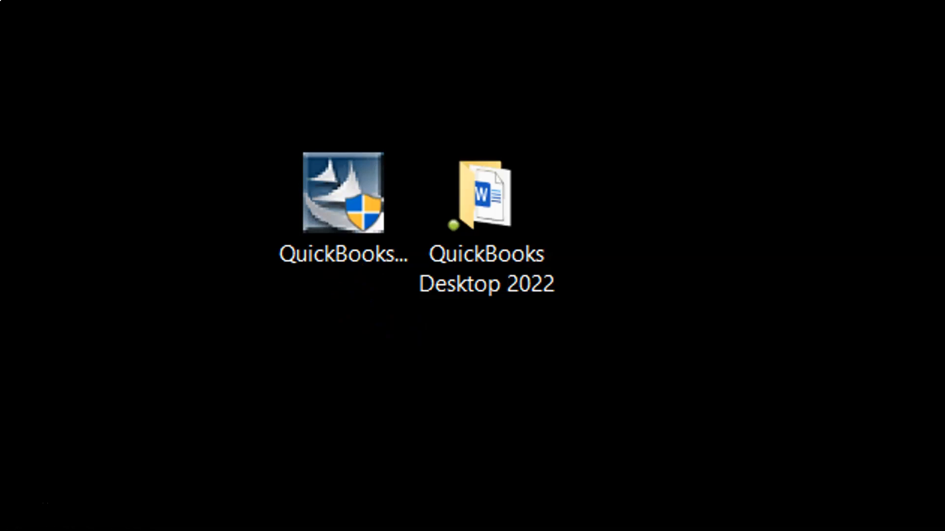
pyautogui.doubleClick(343, 192)
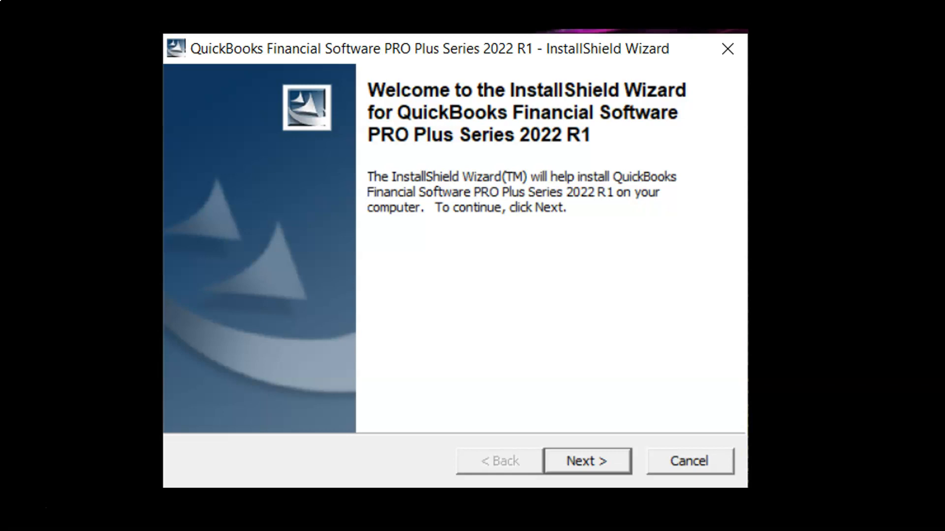
pyautogui.moveTo(589, 155)
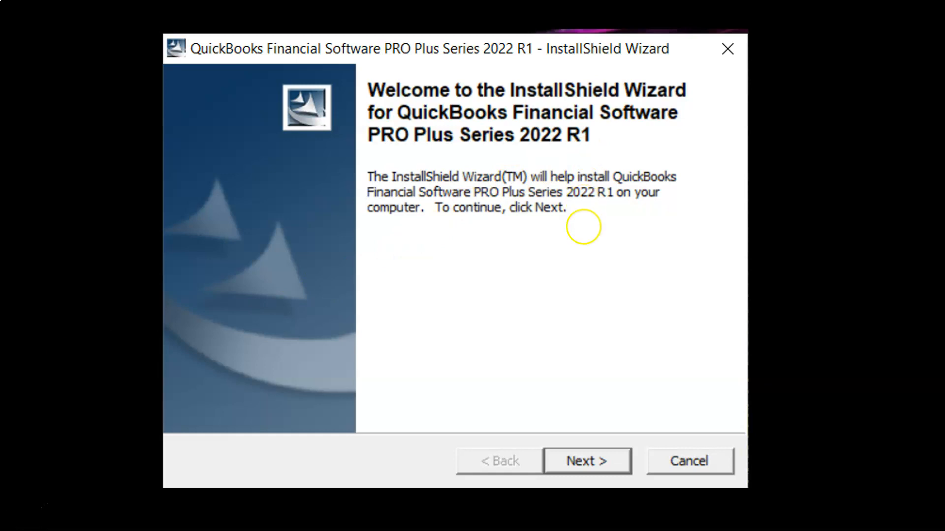
pyautogui.moveTo(132, 487)
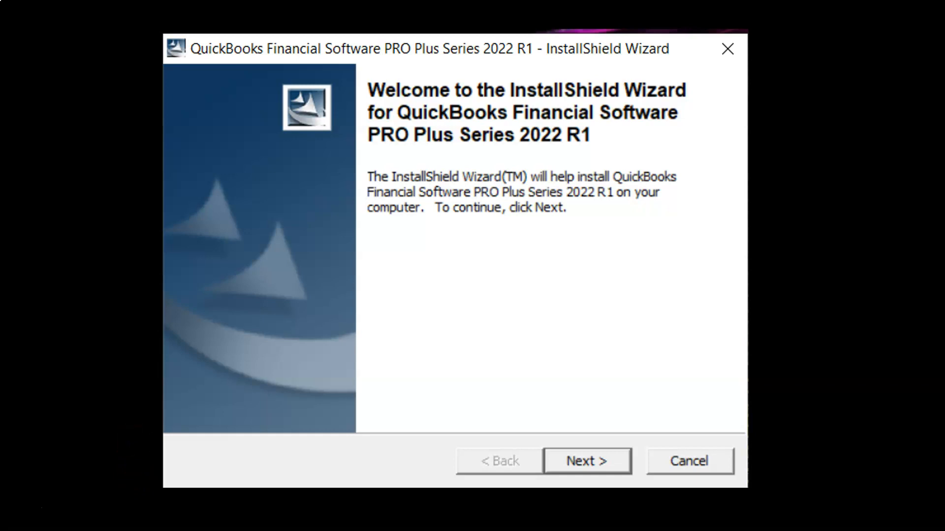
pyautogui.moveTo(145, 382)
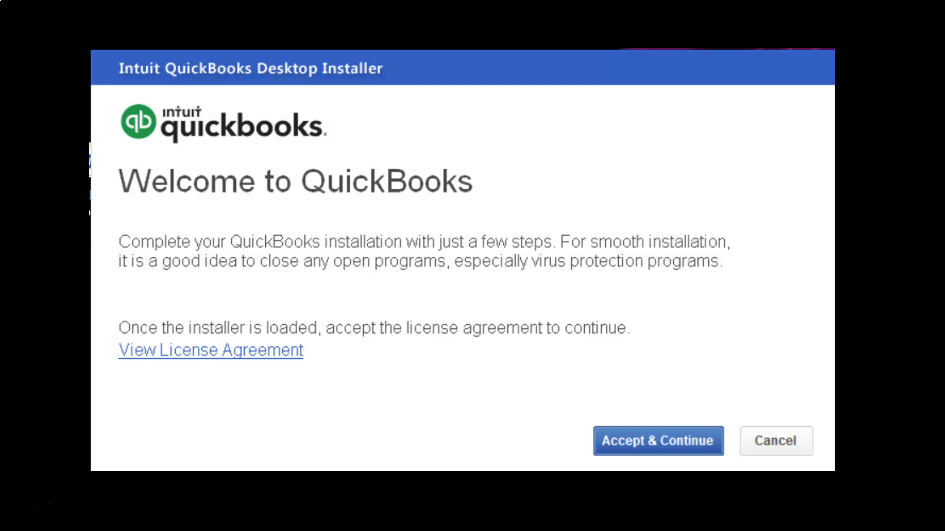
pyautogui.moveTo(650, 317)
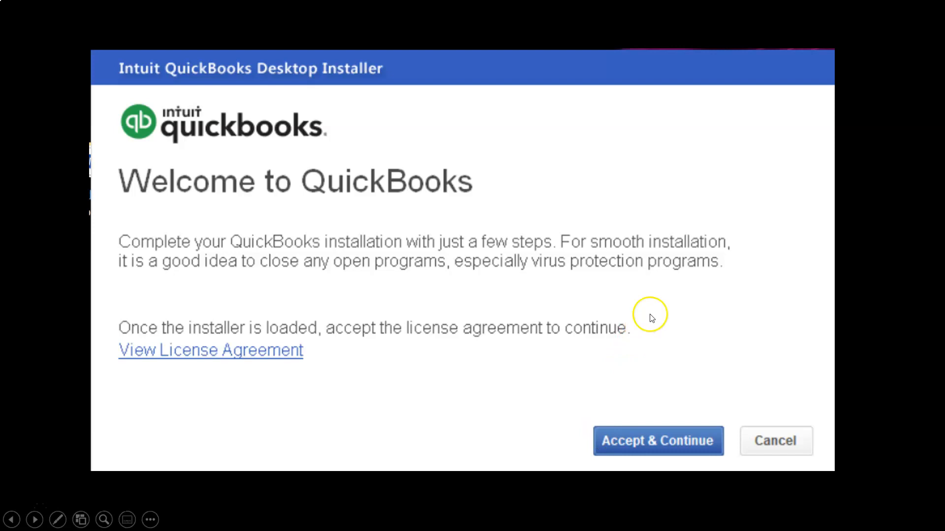
pyautogui.moveTo(685, 292)
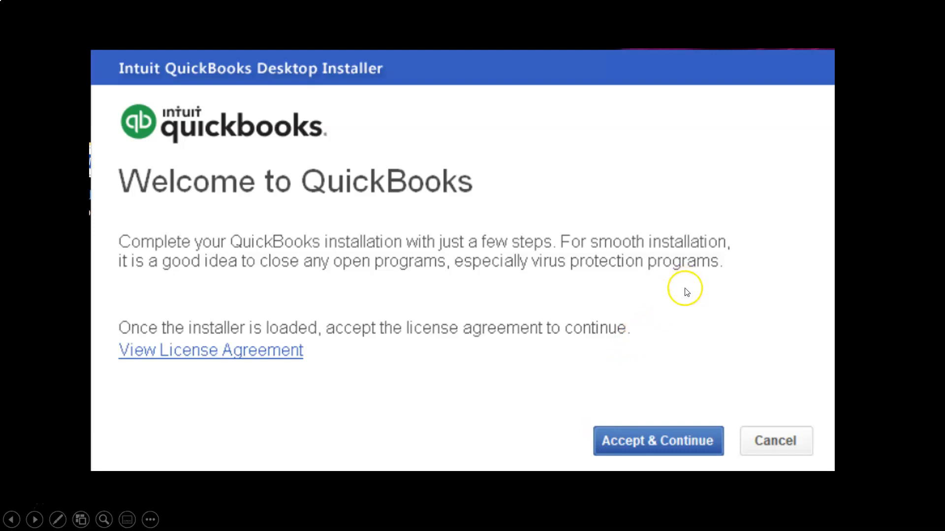
pyautogui.moveTo(685, 295)
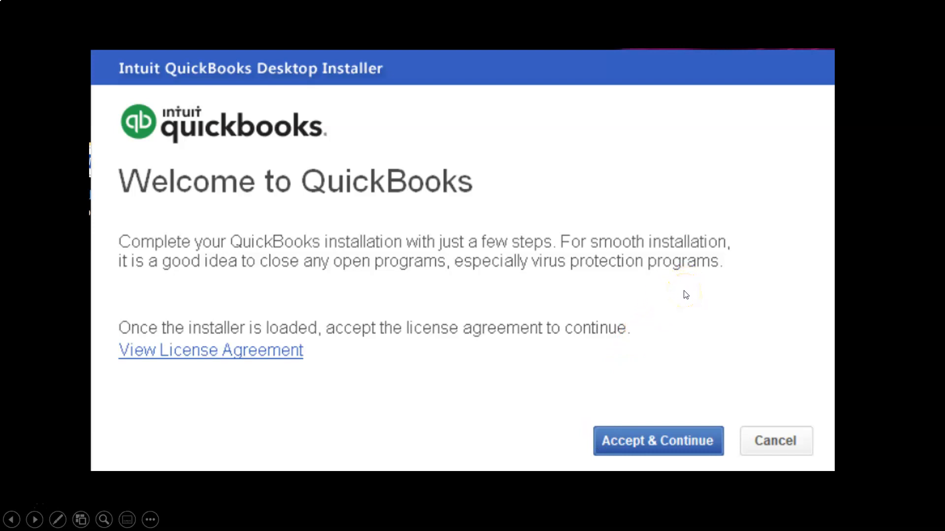
pyautogui.moveTo(677, 292)
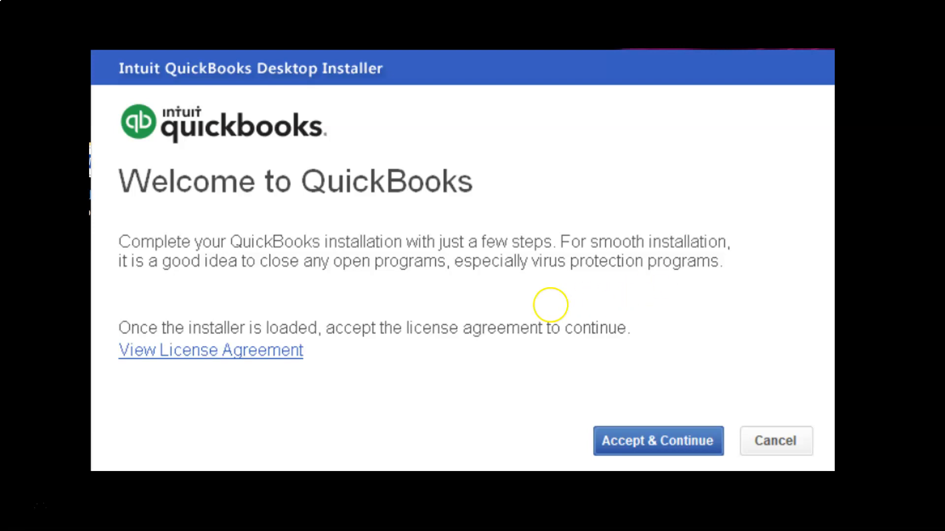
pyautogui.moveTo(235, 392)
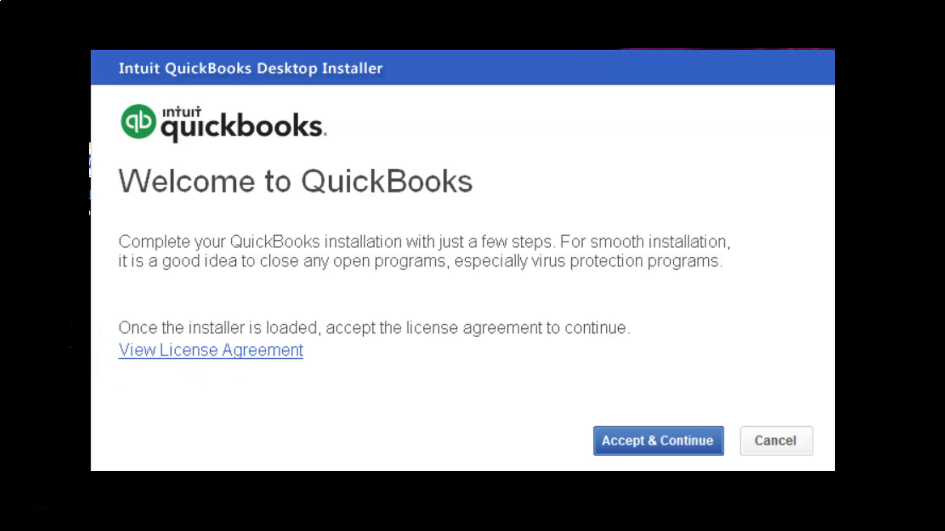
pyautogui.moveTo(257, 378)
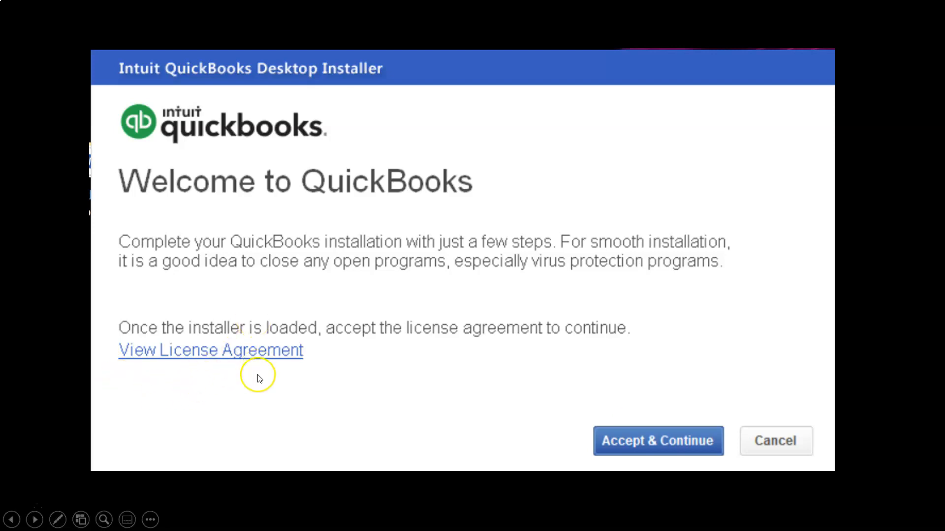
pyautogui.moveTo(582, 465)
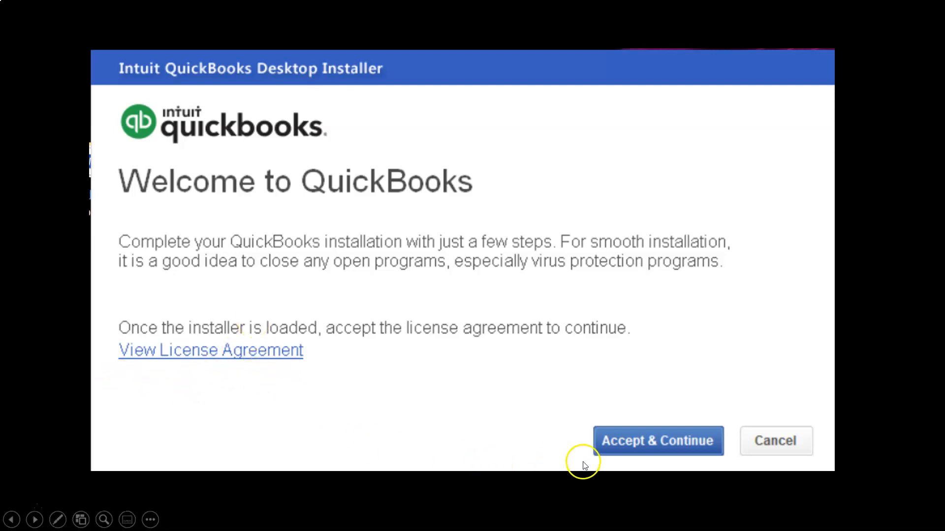
# Step: Accept the license on the installer welcome slide to reach License and Product Numbers
pyautogui.click(657, 441)
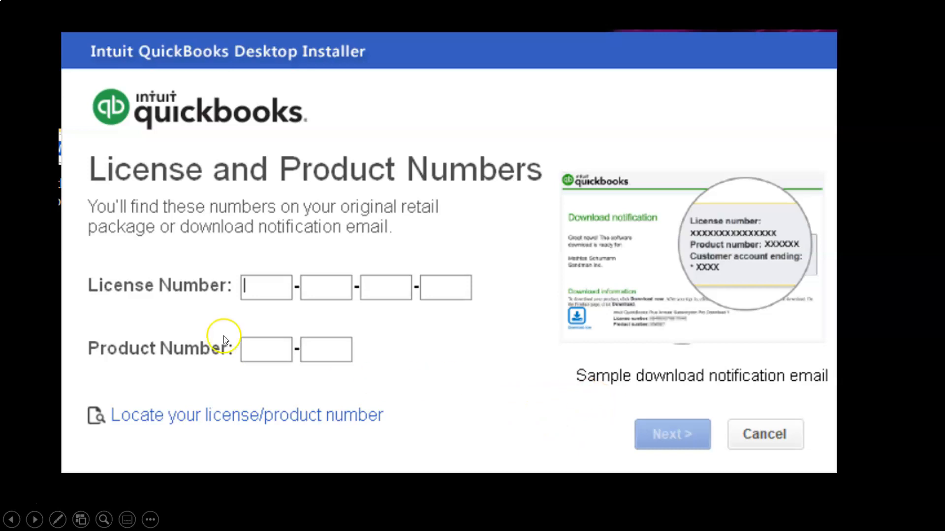
pyautogui.moveTo(78, 335)
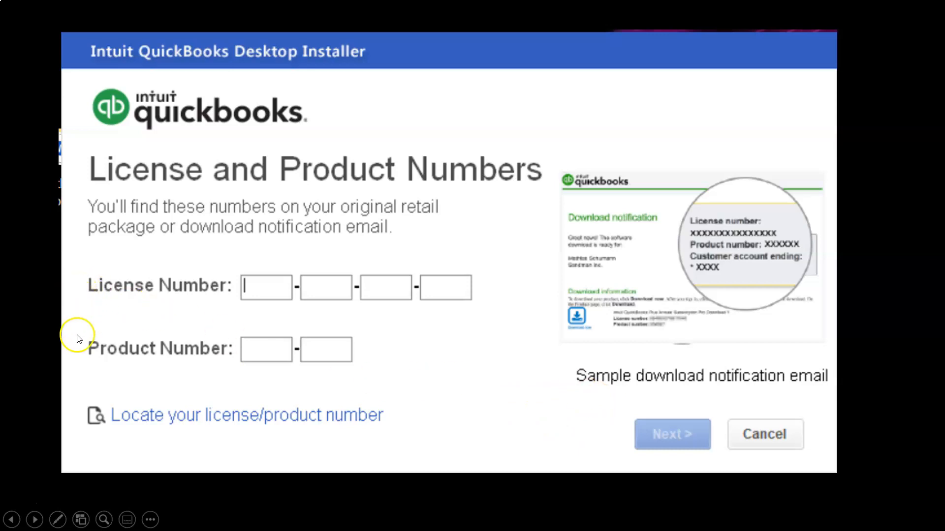
pyautogui.moveTo(77, 350)
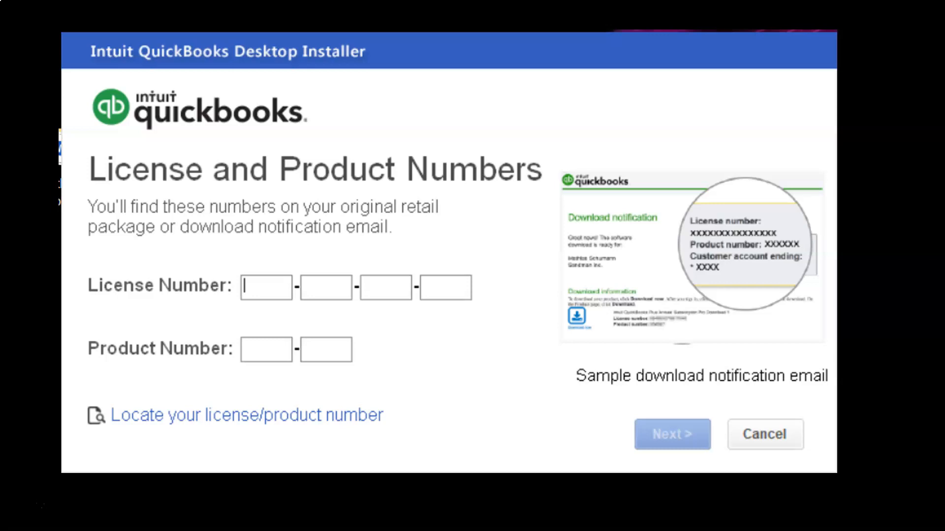
# Step: Advance to the installation type screen, keeping Express (recommended) selected
pyautogui.click(671, 434)
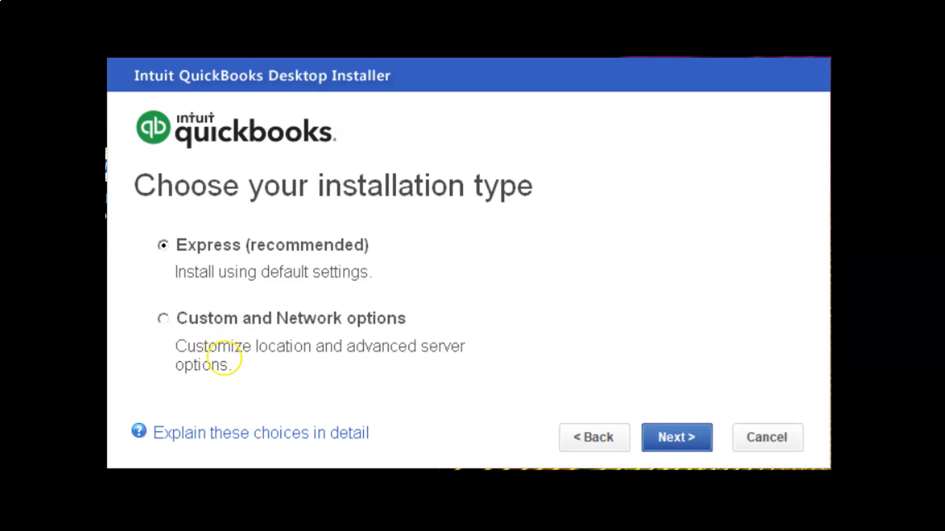
pyautogui.moveTo(108, 272)
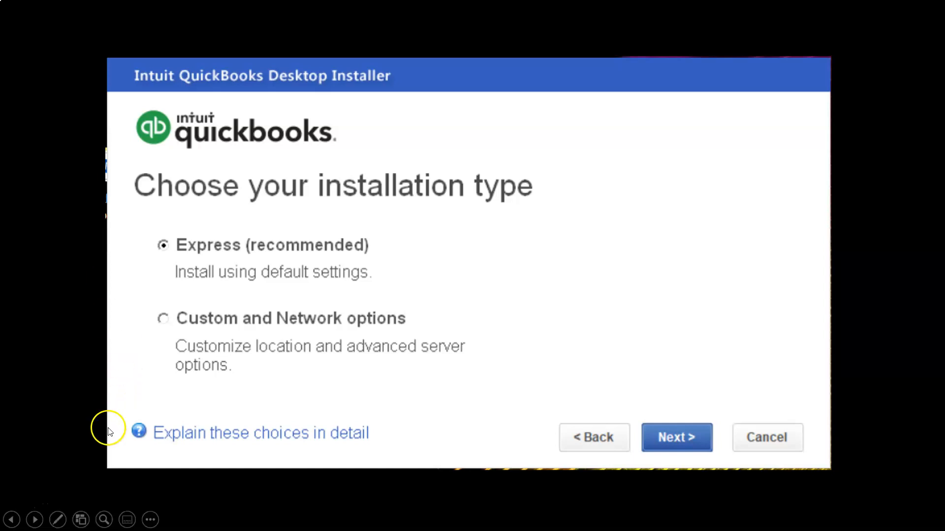
pyautogui.moveTo(100, 325)
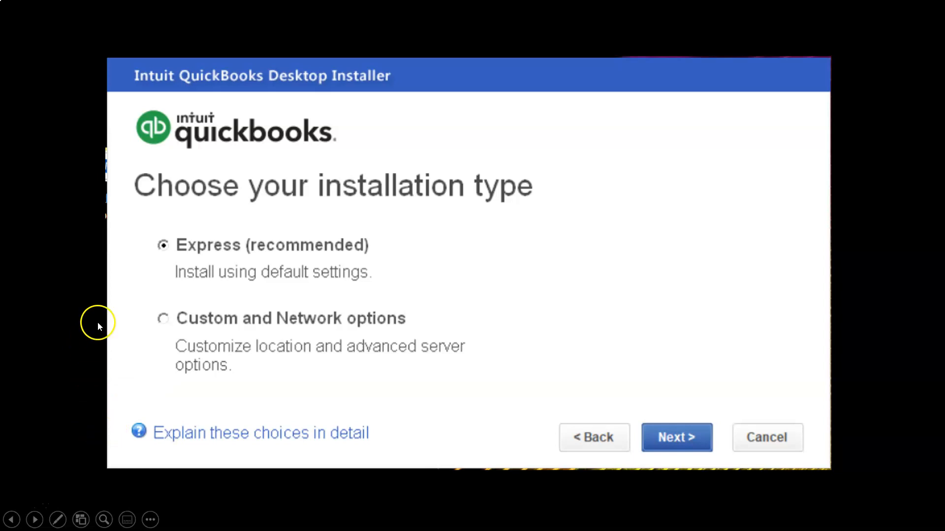
pyautogui.moveTo(153, 269)
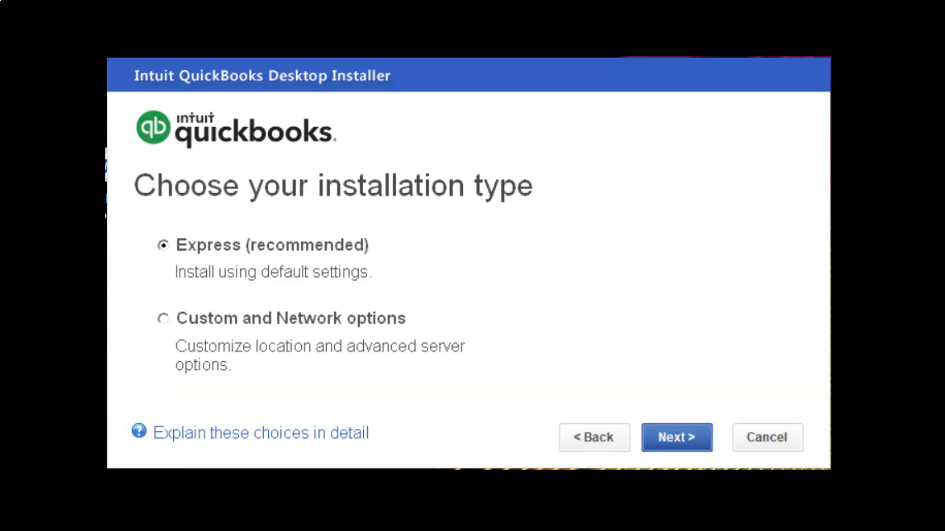
pyautogui.moveTo(97, 399)
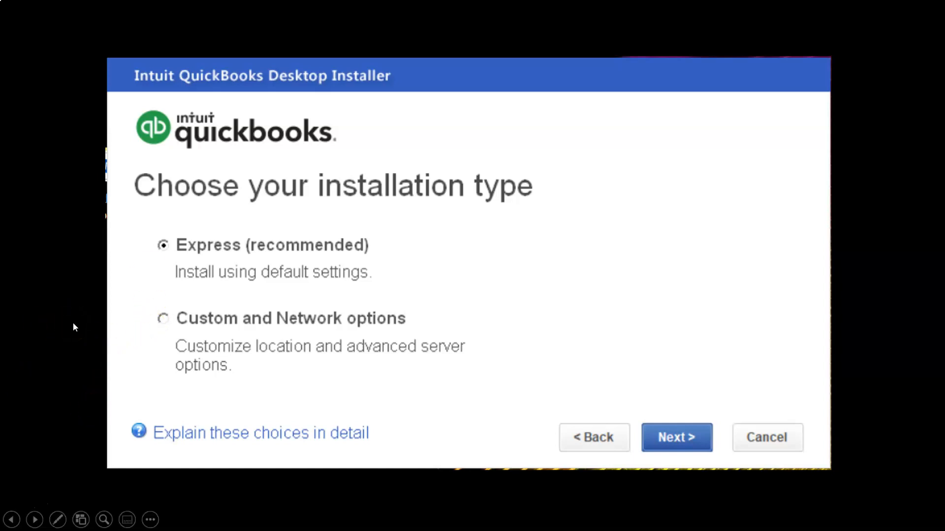
pyautogui.moveTo(100, 271)
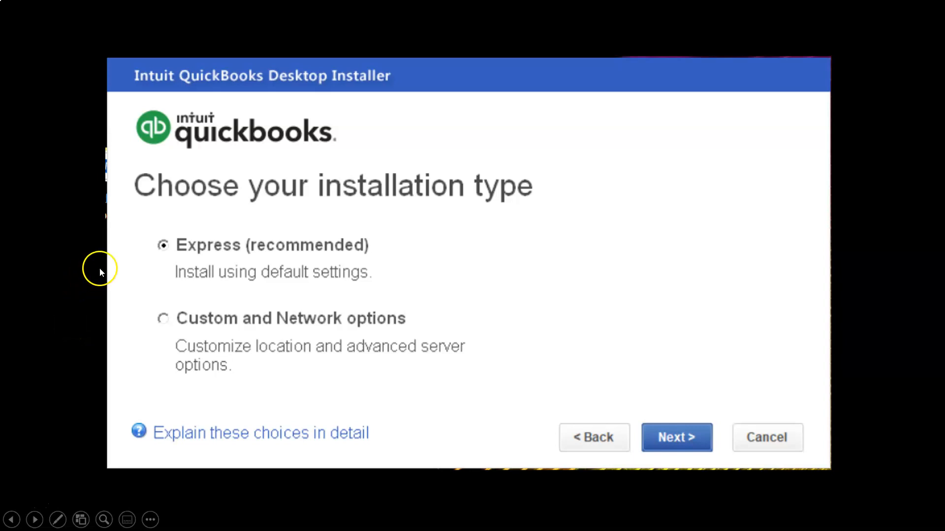
pyautogui.moveTo(105, 265)
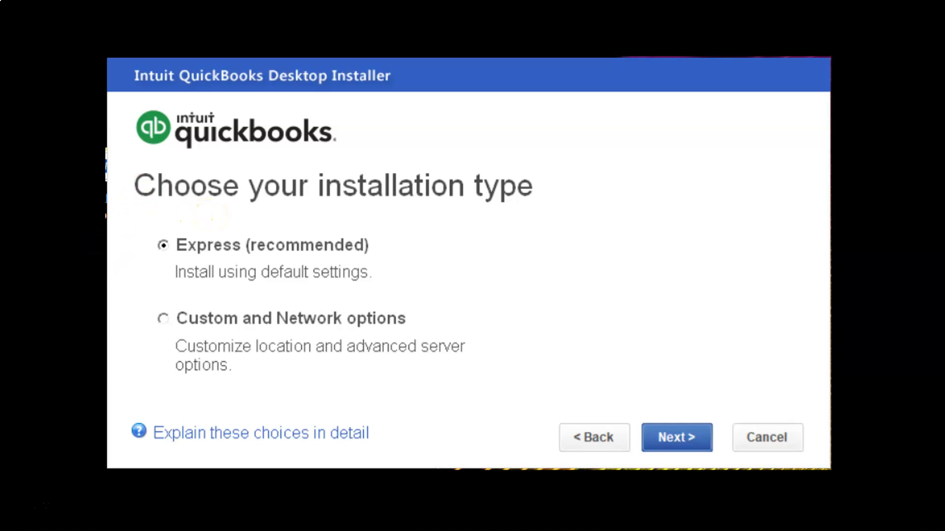
# Step: Continue the Express setup to the Ready to install page listing QuickBooks Server 2022
pyautogui.click(676, 437)
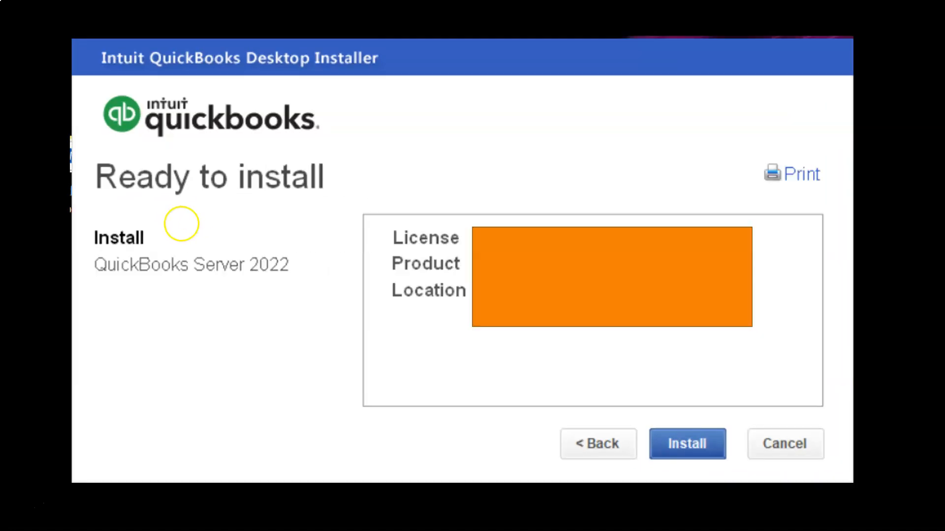
pyautogui.moveTo(124, 288)
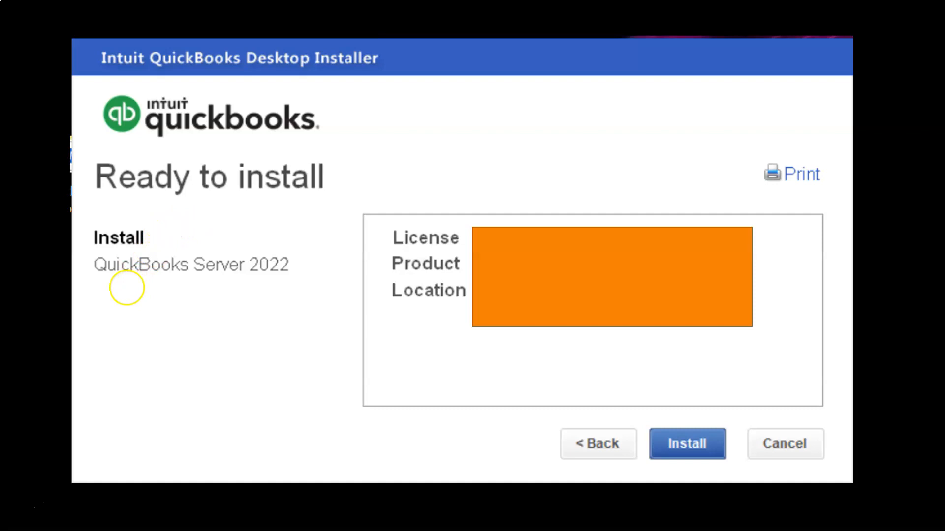
pyautogui.moveTo(413, 263)
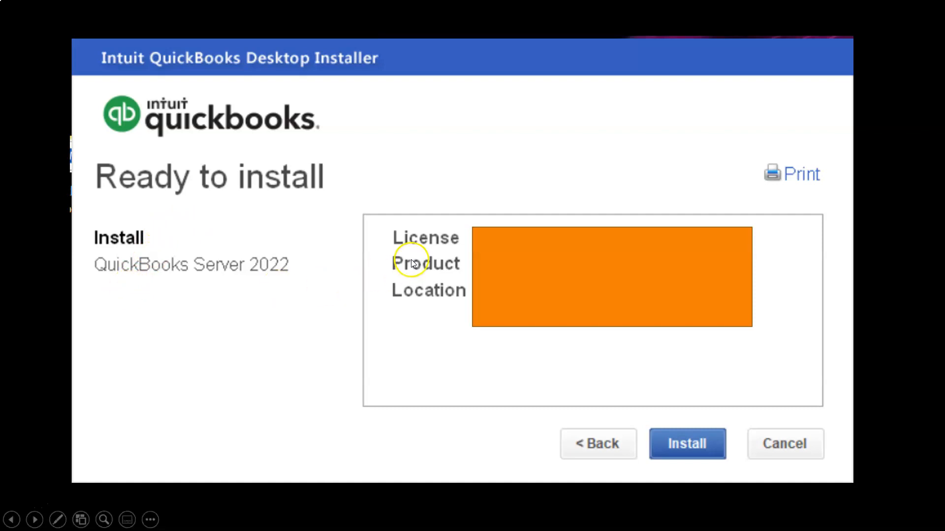
pyautogui.moveTo(365, 286)
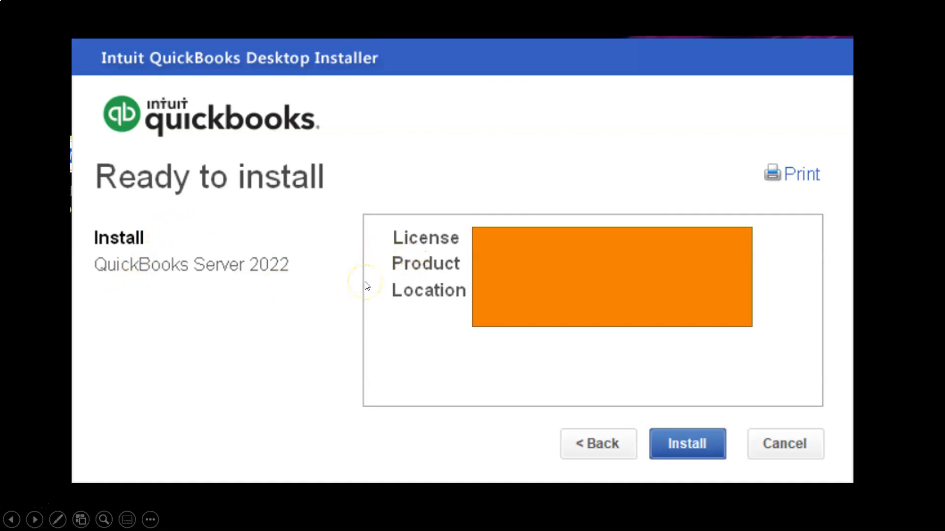
# Step: Begin the installation so the progress screen shows vcredist_x86 installing
pyautogui.click(685, 444)
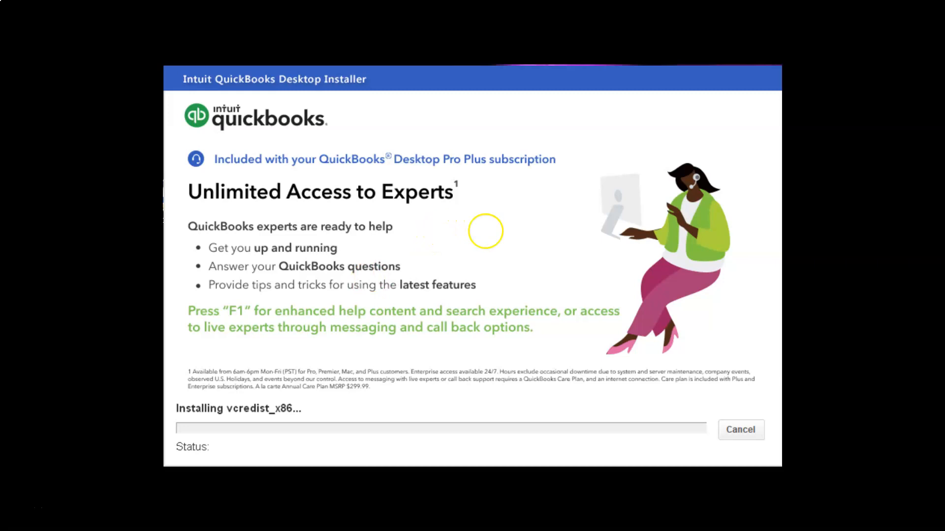
pyautogui.moveTo(188, 428)
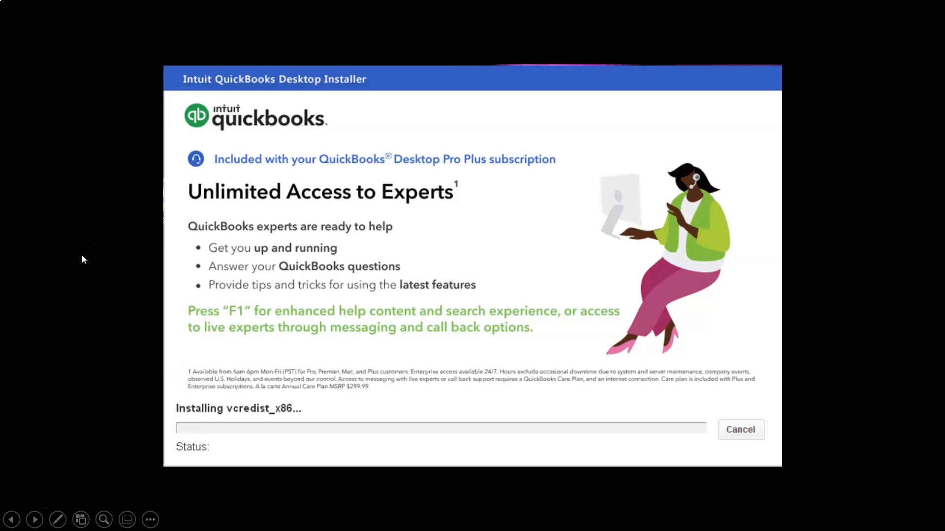
pyautogui.moveTo(128, 244)
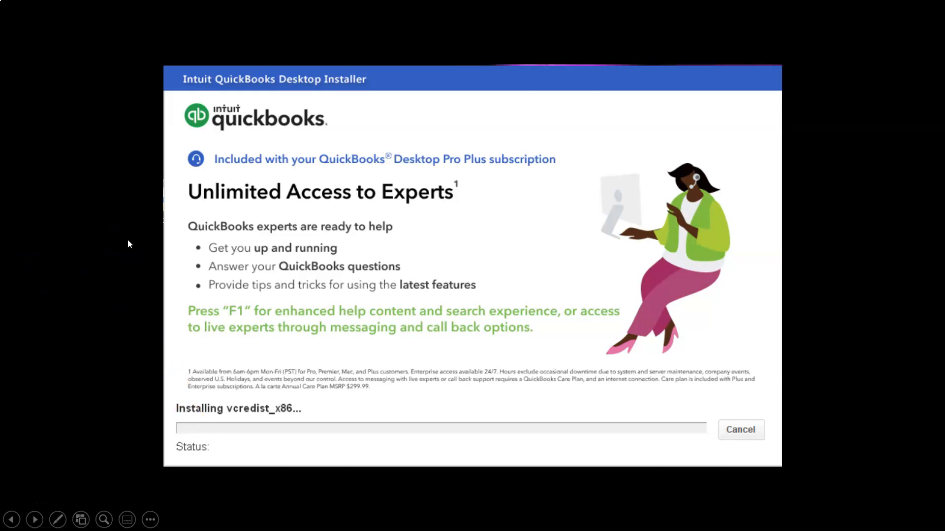
pyautogui.moveTo(138, 267)
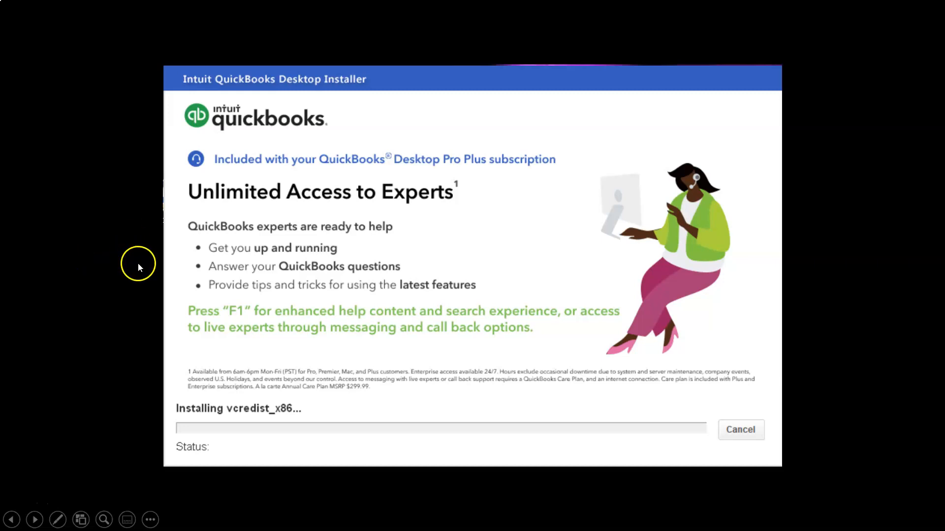
pyautogui.moveTo(151, 297)
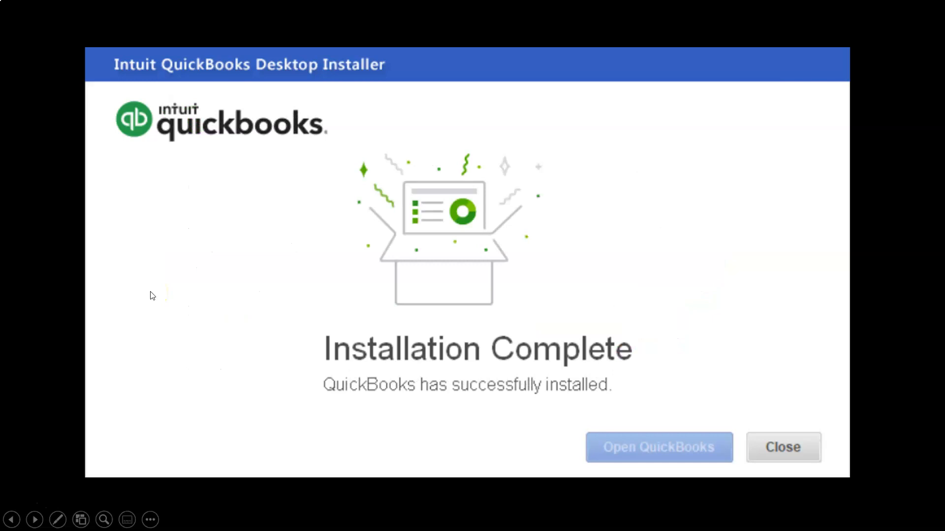
pyautogui.moveTo(209, 349)
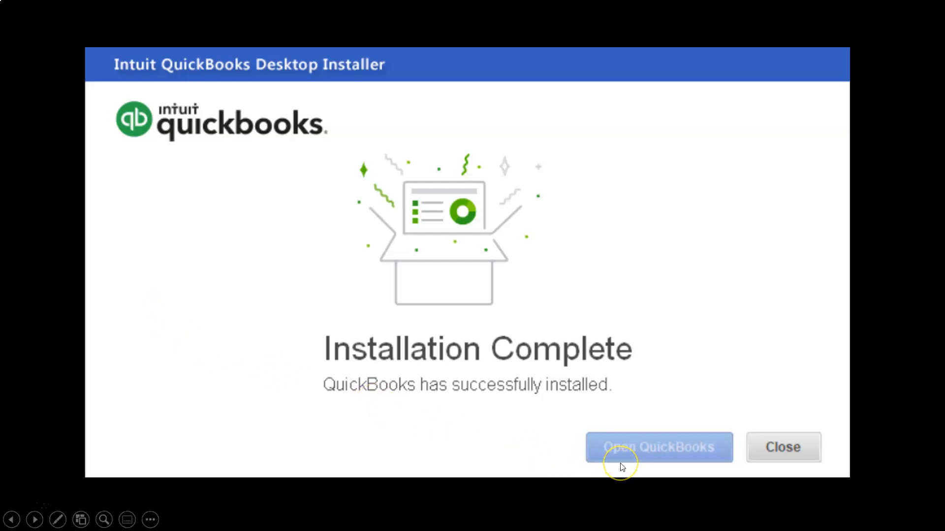
pyautogui.moveTo(631, 465)
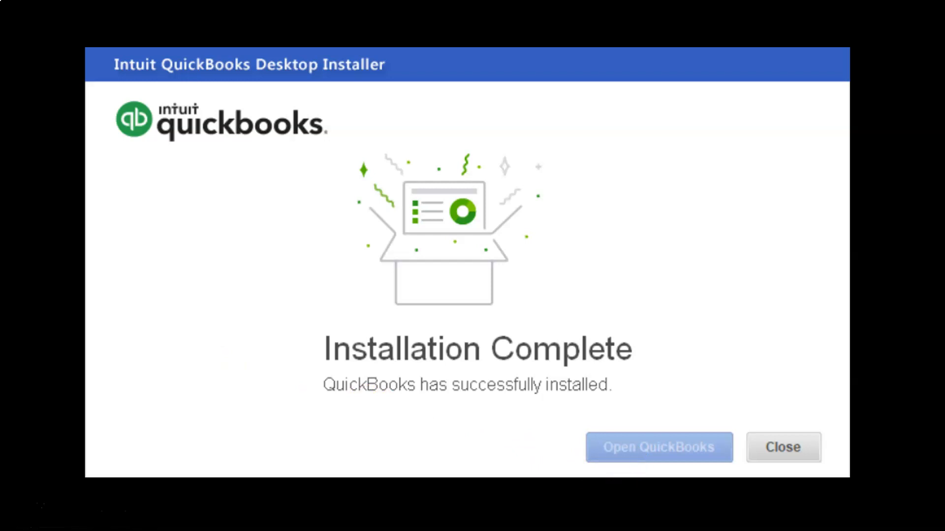
pyautogui.moveTo(665, 432)
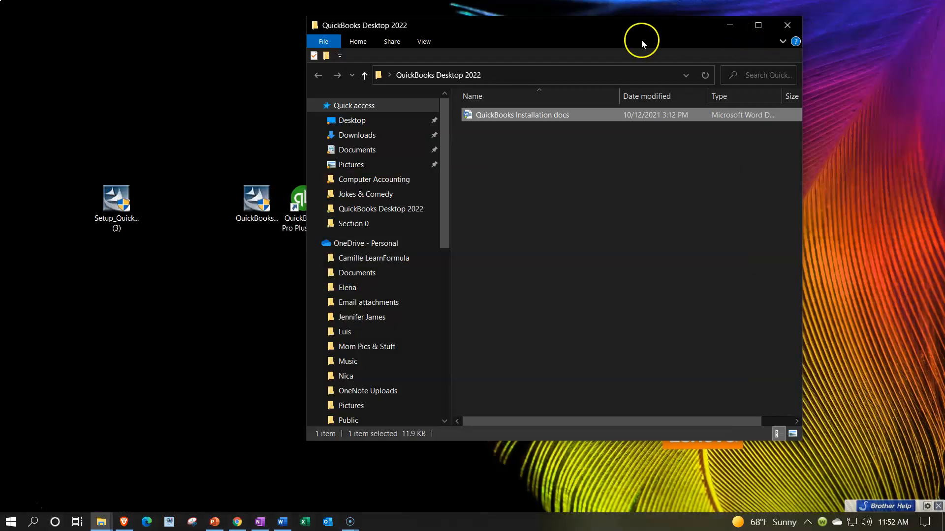
pyautogui.moveTo(729, 25)
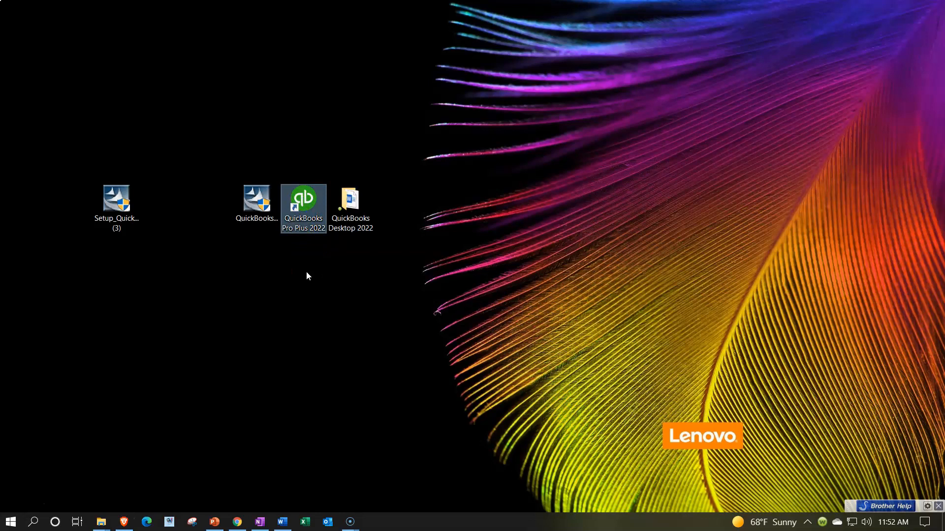
pyautogui.moveTo(319, 228)
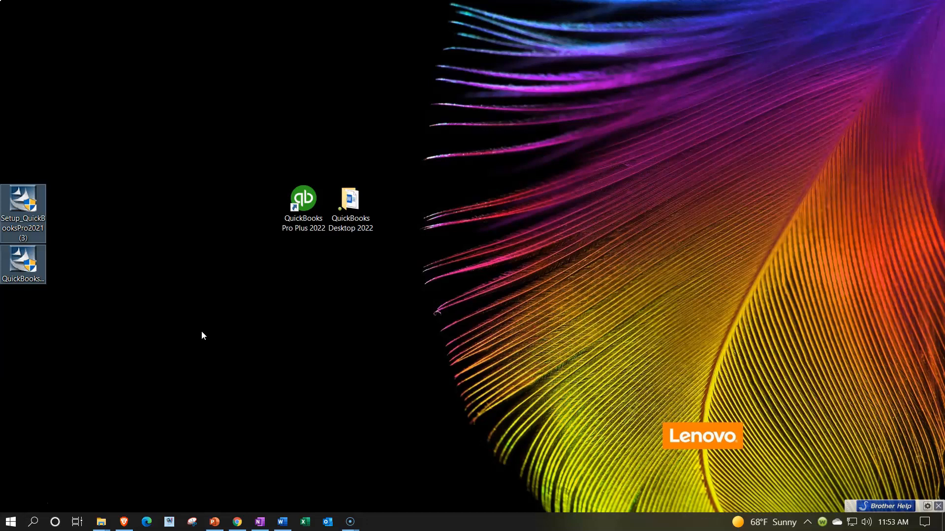
pyautogui.click(303, 205)
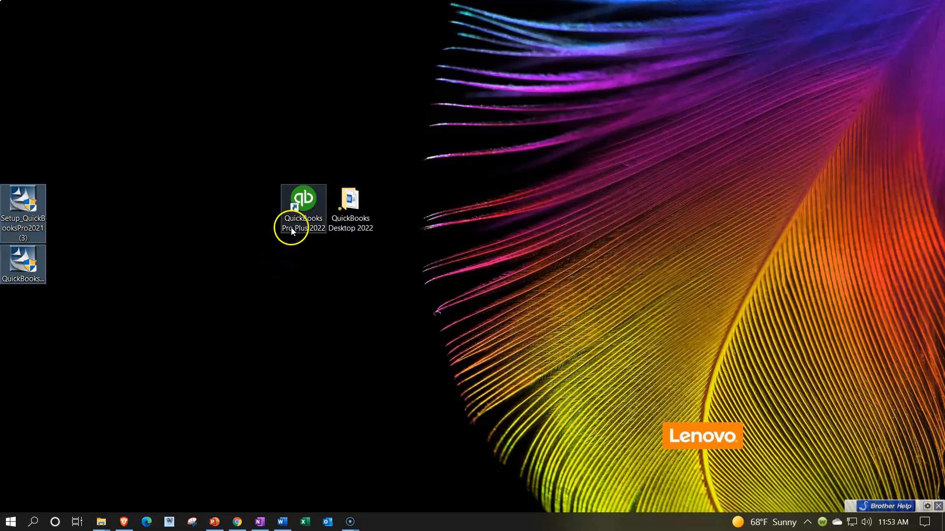
pyautogui.moveTo(303, 208)
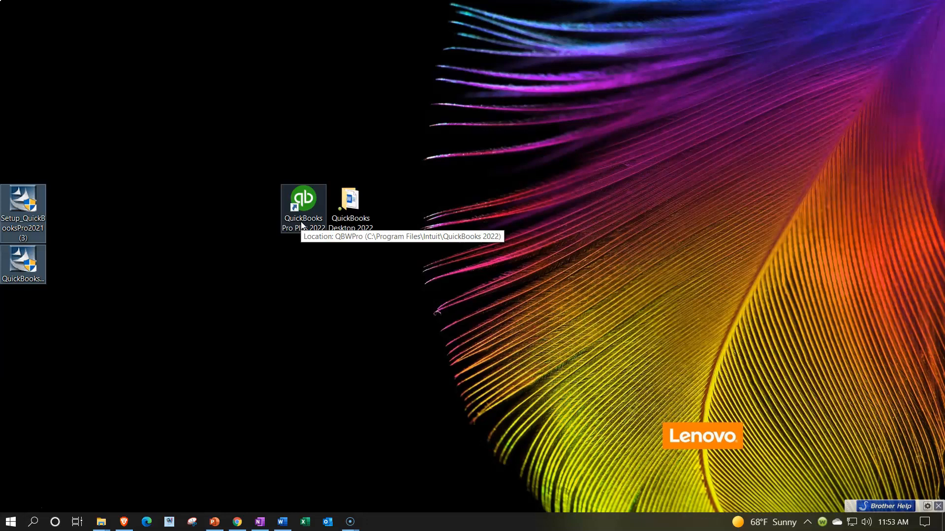
pyautogui.moveTo(300, 252)
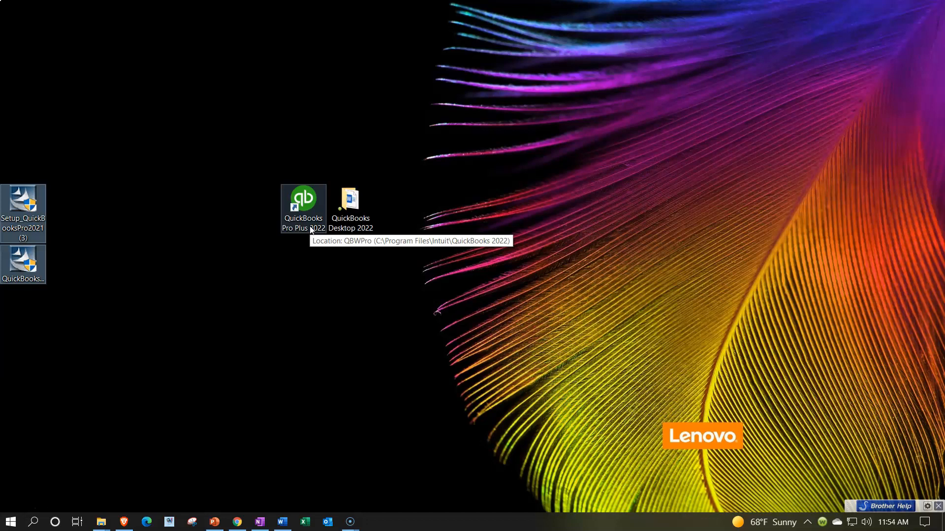
pyautogui.moveTo(299, 256)
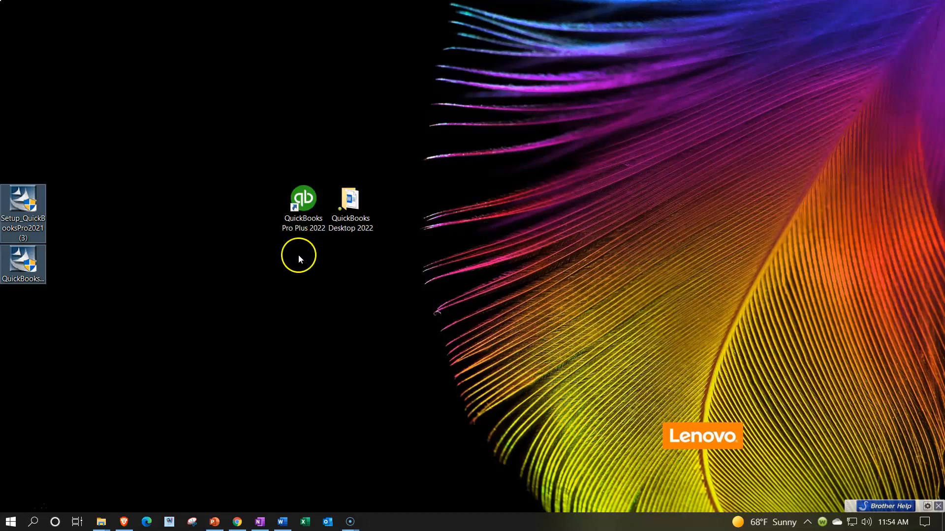